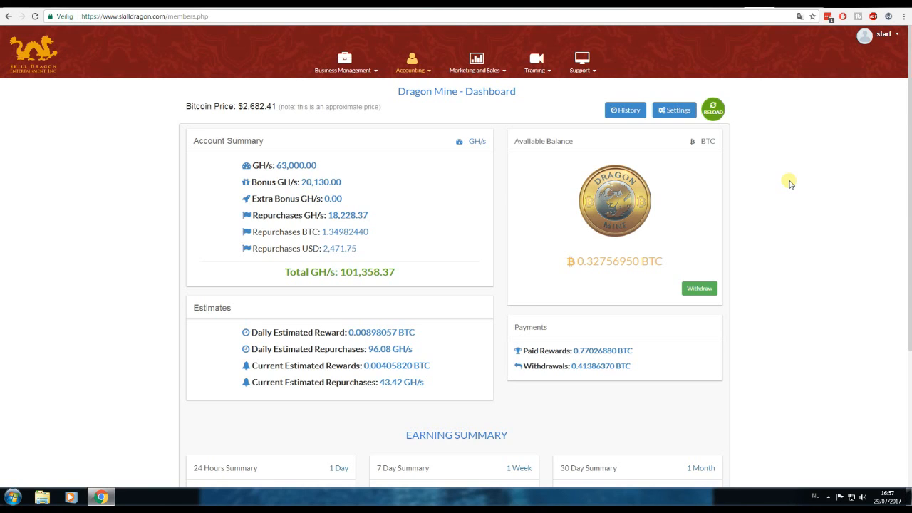
{"action": "mouse_move", "coordinate": [725, 153]}
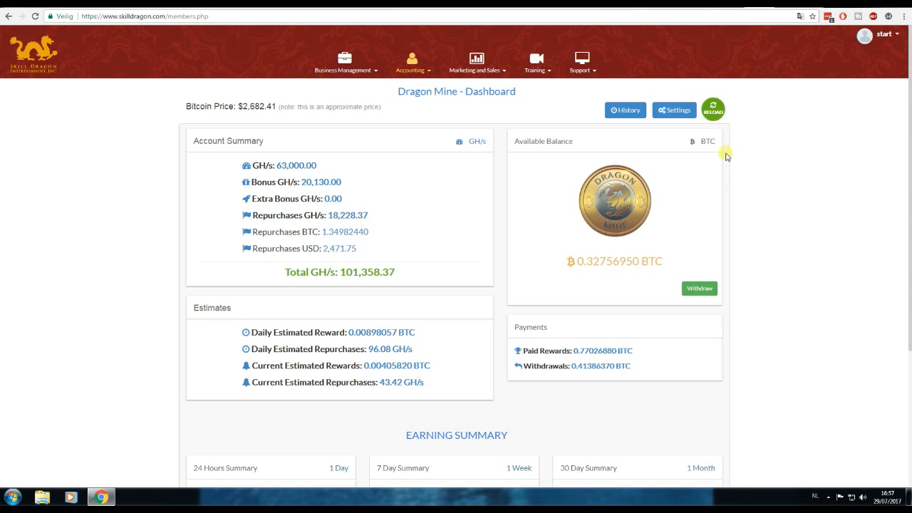
{"action": "mouse_move", "coordinate": [704, 185]}
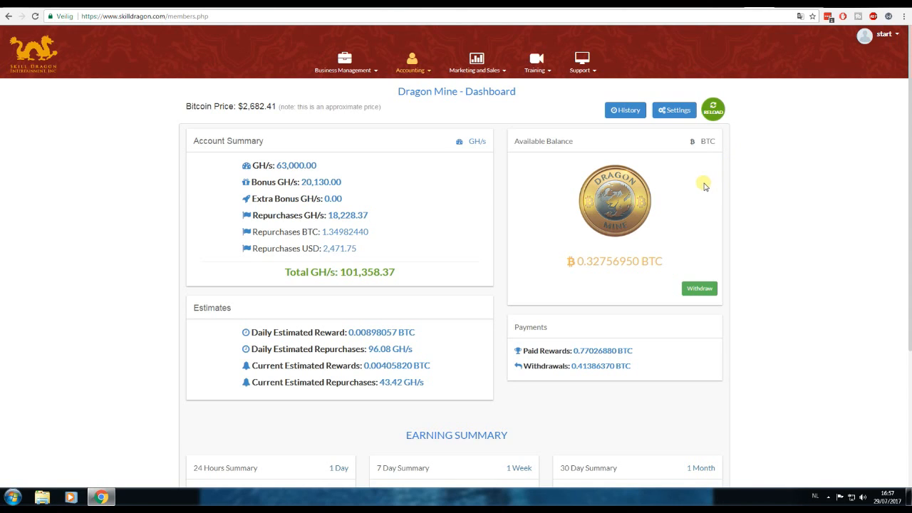
Show the Dragon Mine history and switch it from GH/s to the Bitcoins daily reward list
{"action": "left_click", "coordinate": [624, 109]}
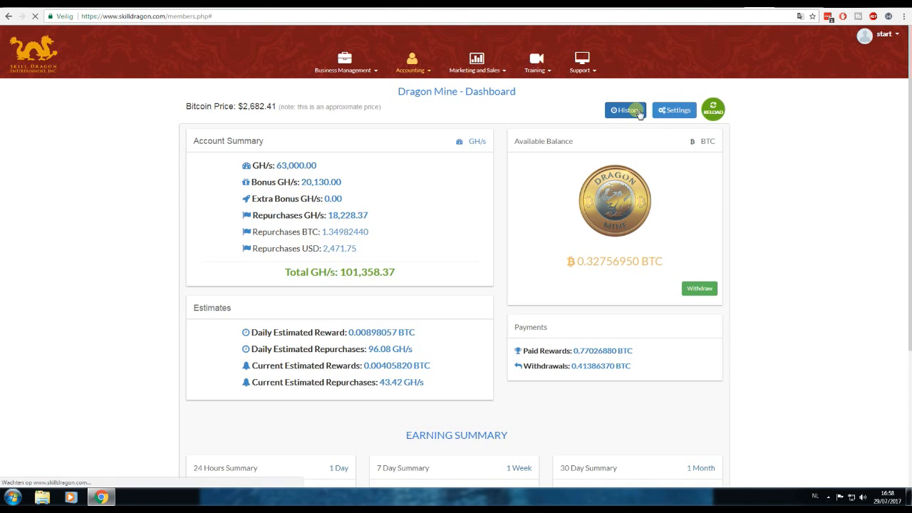
{"action": "left_click", "coordinate": [624, 110]}
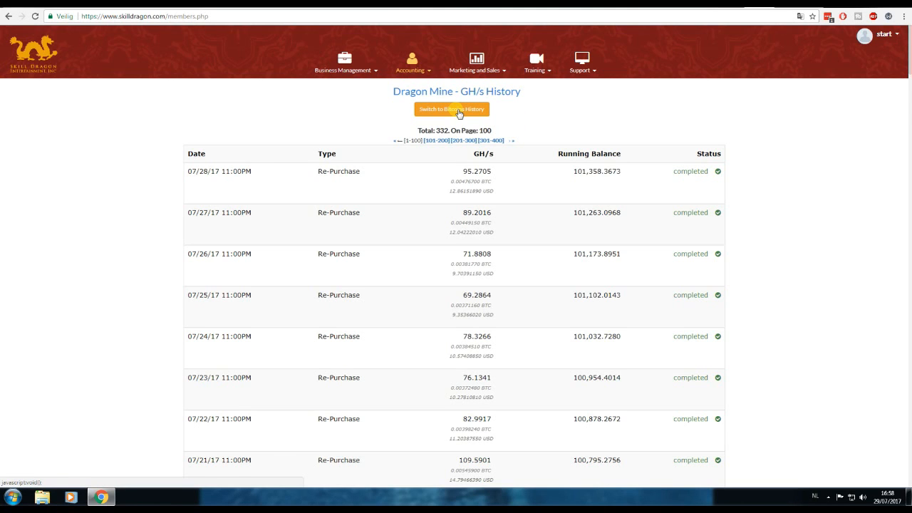
{"action": "left_click", "coordinate": [451, 108]}
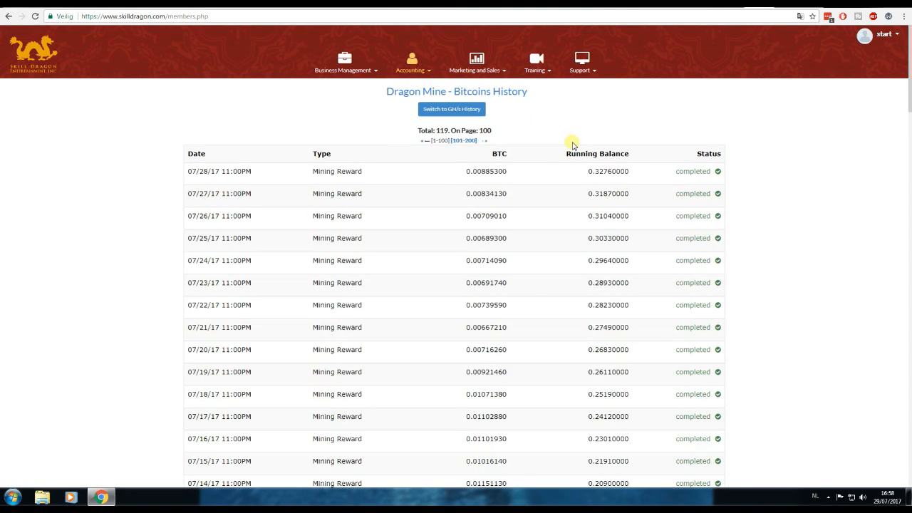
{"action": "mouse_move", "coordinate": [552, 293]}
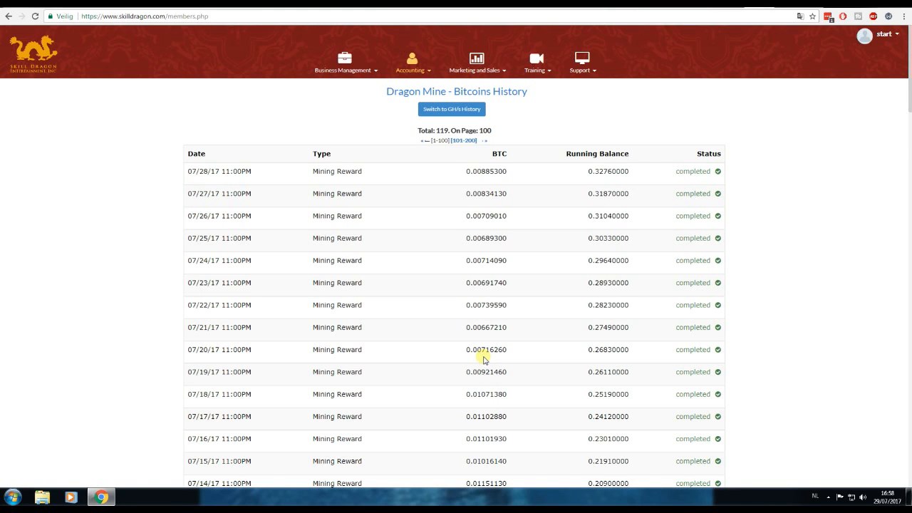
{"action": "mouse_move", "coordinate": [345, 416]}
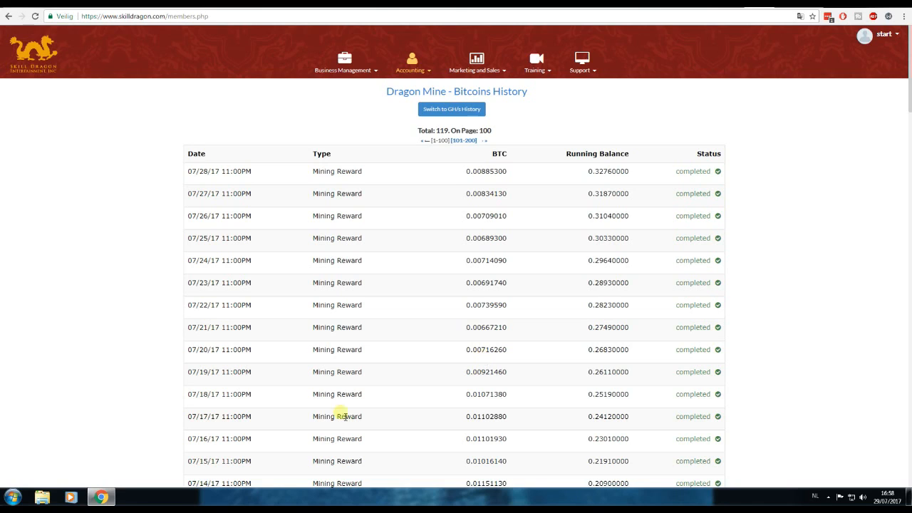
{"action": "mouse_move", "coordinate": [396, 408]}
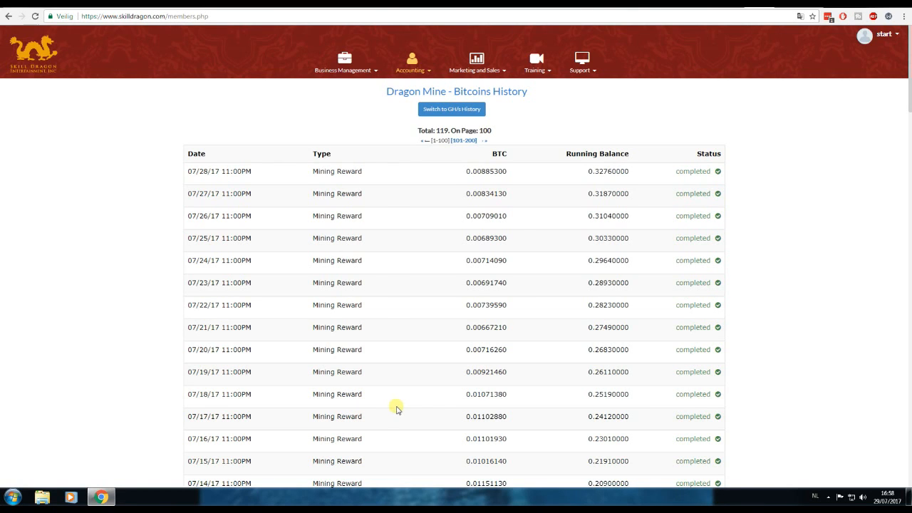
{"action": "mouse_move", "coordinate": [515, 238]}
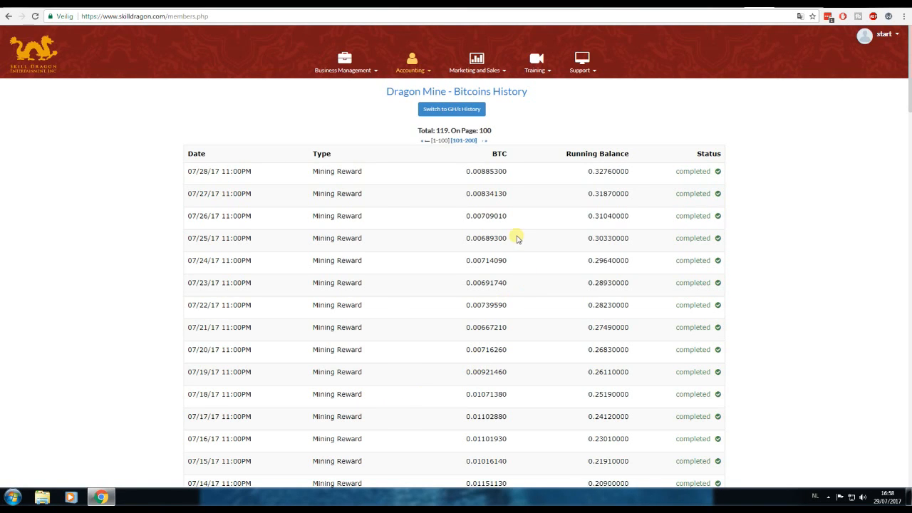
{"action": "mouse_move", "coordinate": [538, 237]}
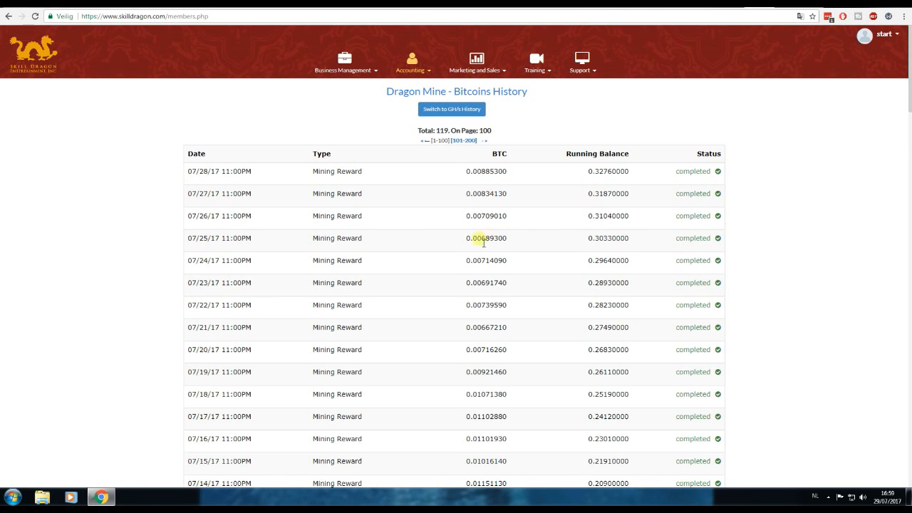
{"action": "mouse_move", "coordinate": [490, 368]}
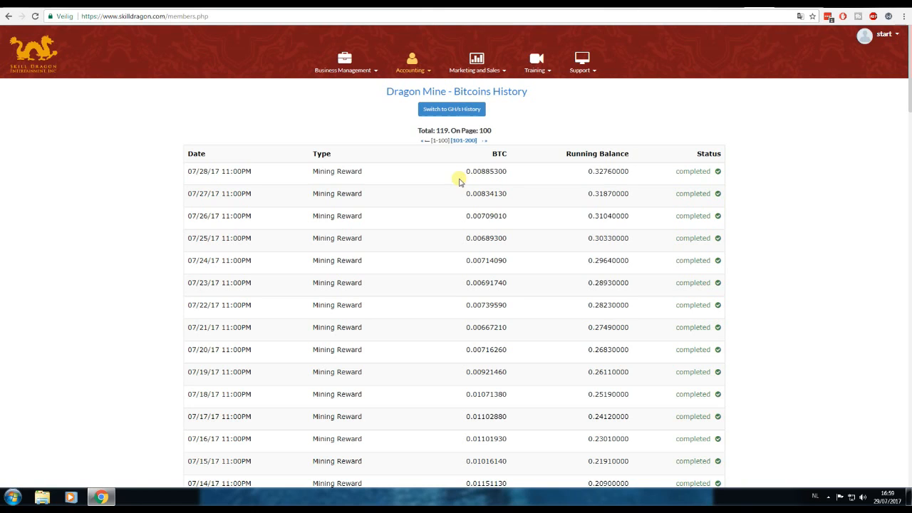
{"action": "mouse_move", "coordinate": [476, 178]}
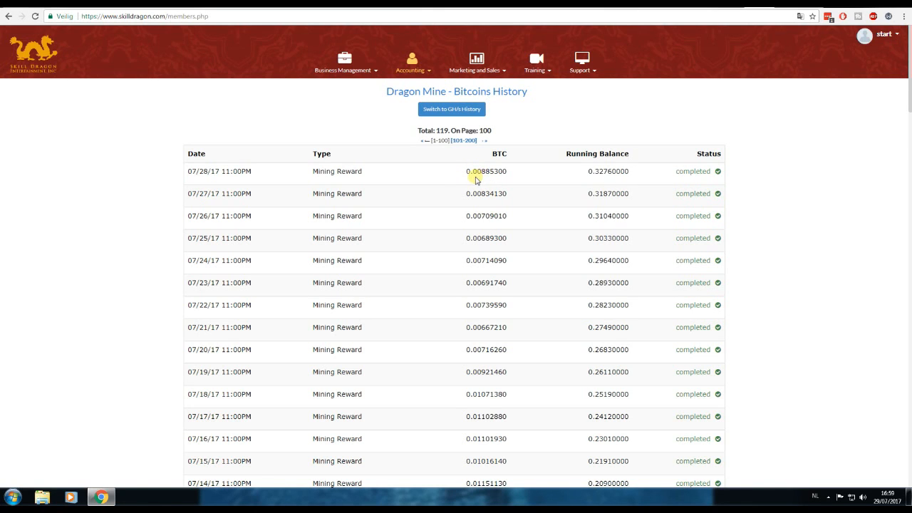
{"action": "mouse_move", "coordinate": [464, 416]}
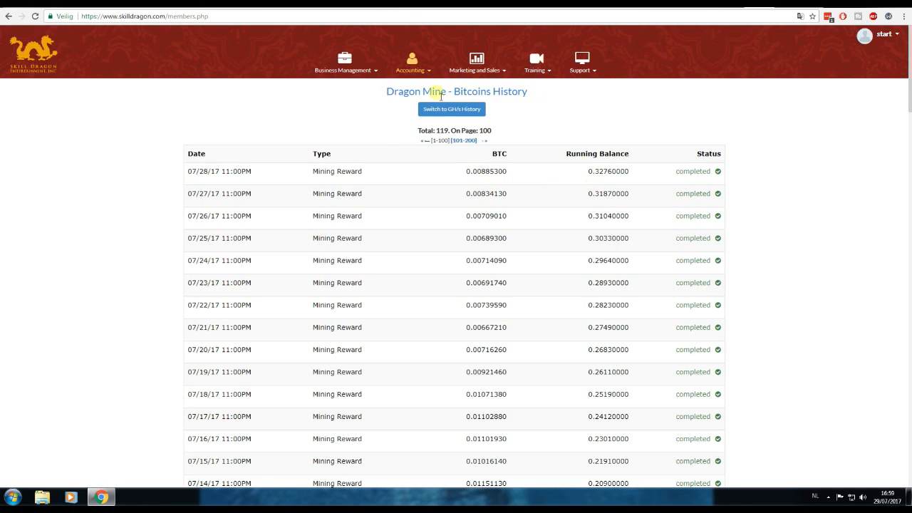
Return via the Accounting menu to the Dragon Mine Dashboard - BTC with its Earning Summary
{"action": "left_click", "coordinate": [412, 64]}
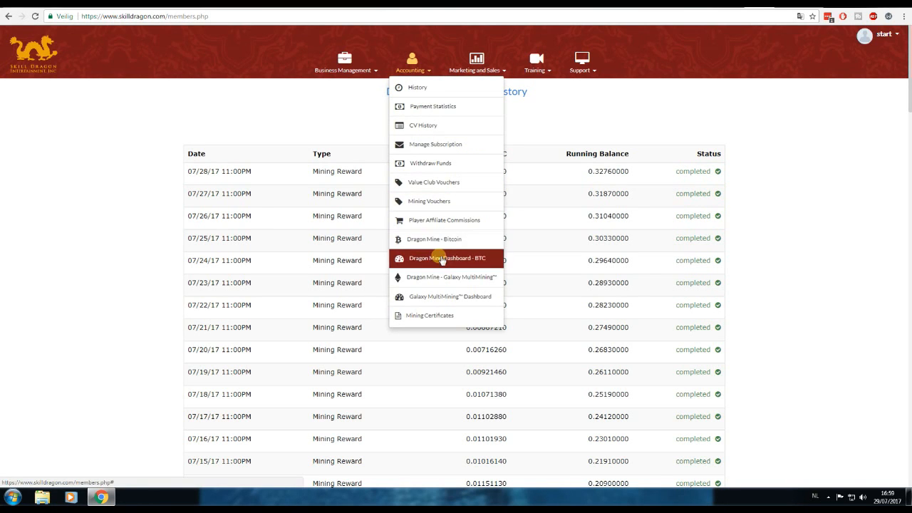
{"action": "left_click", "coordinate": [433, 239]}
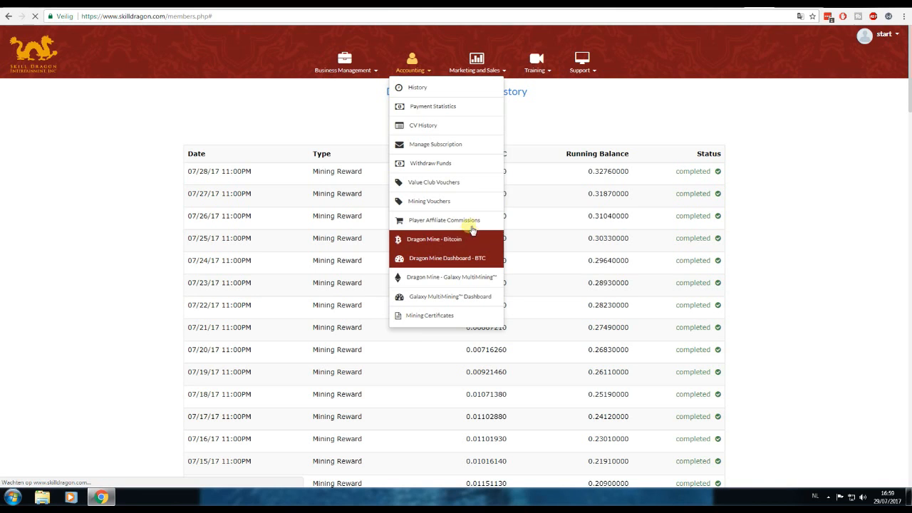
{"action": "left_click", "coordinate": [447, 258]}
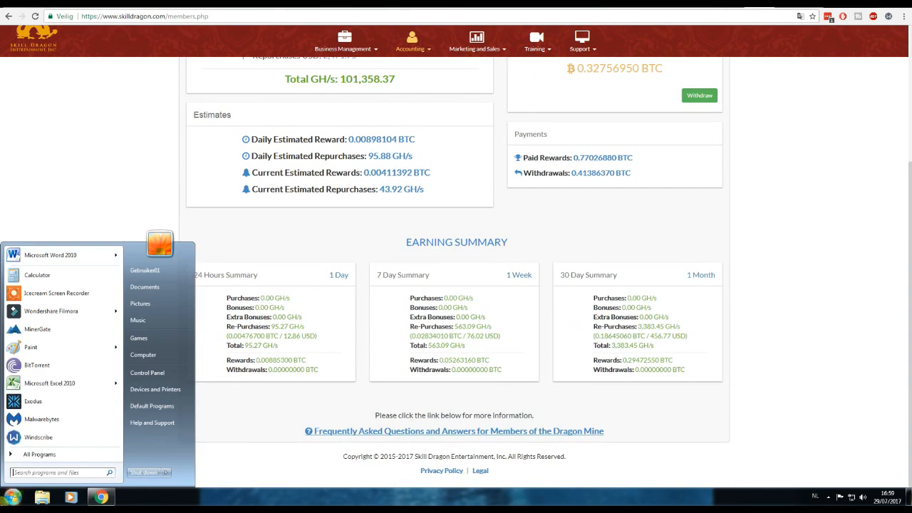
Launch Calculator and enter the week's bitcoin reward 0,0526316
{"action": "left_click", "coordinate": [37, 274]}
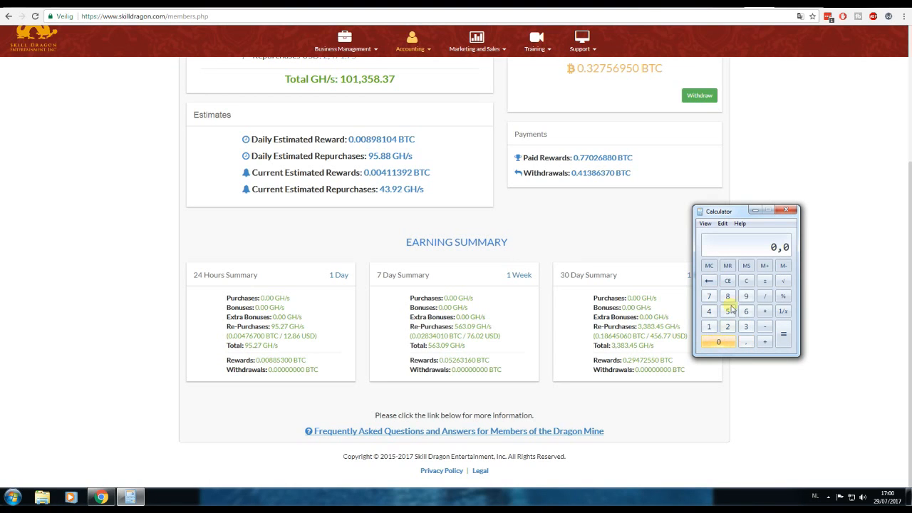
{"action": "left_click", "coordinate": [727, 326]}
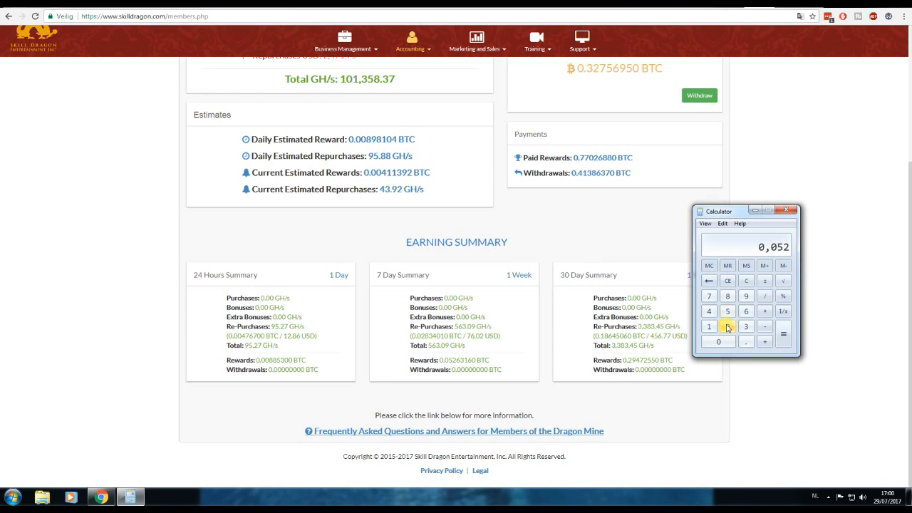
{"action": "left_click", "coordinate": [745, 311]}
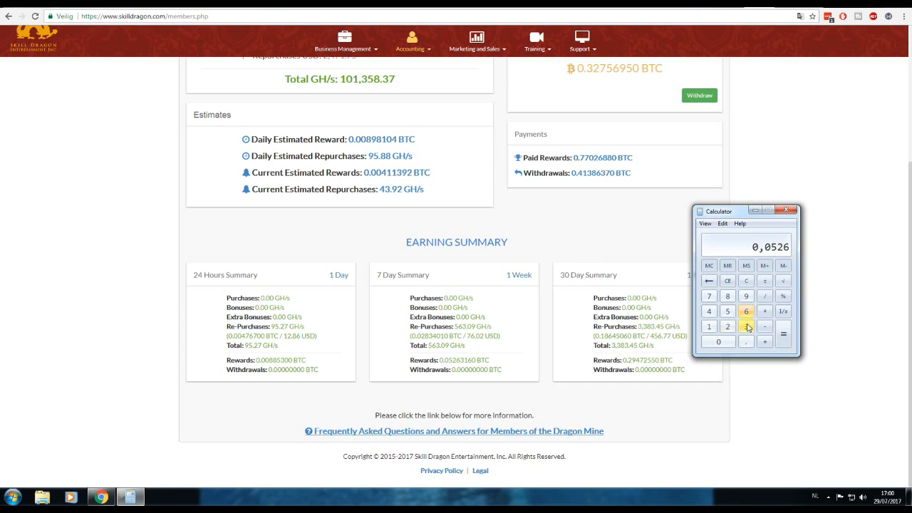
{"action": "left_click", "coordinate": [747, 326]}
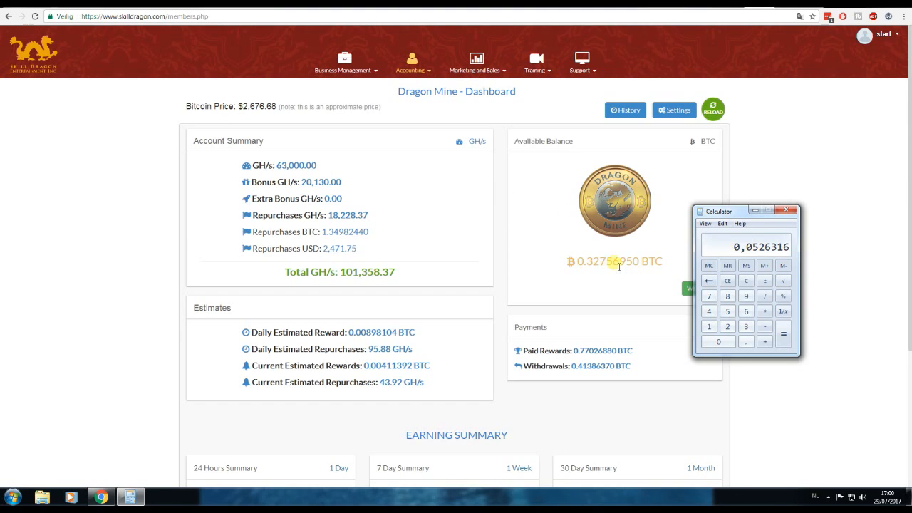
Clear a mistaken entry and re-enter the weekly reward 0,0526316
{"action": "left_click", "coordinate": [763, 310]}
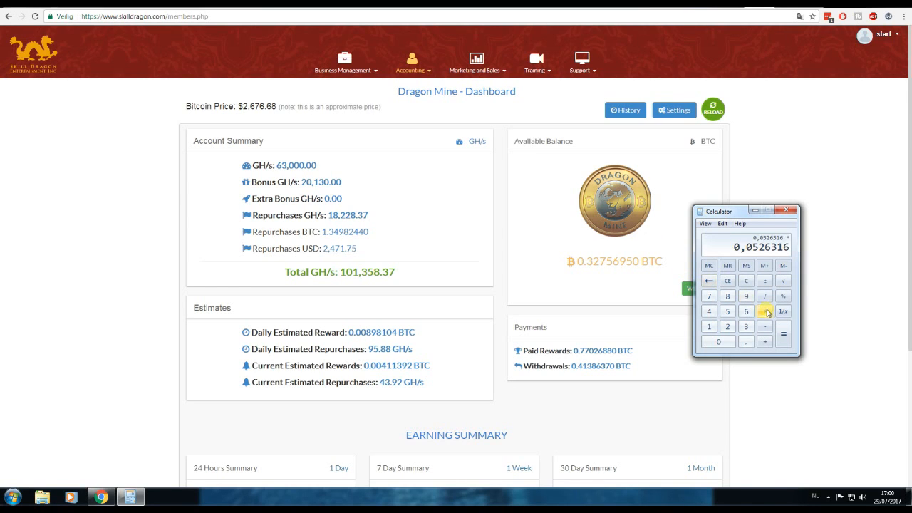
{"action": "left_click", "coordinate": [727, 327]}
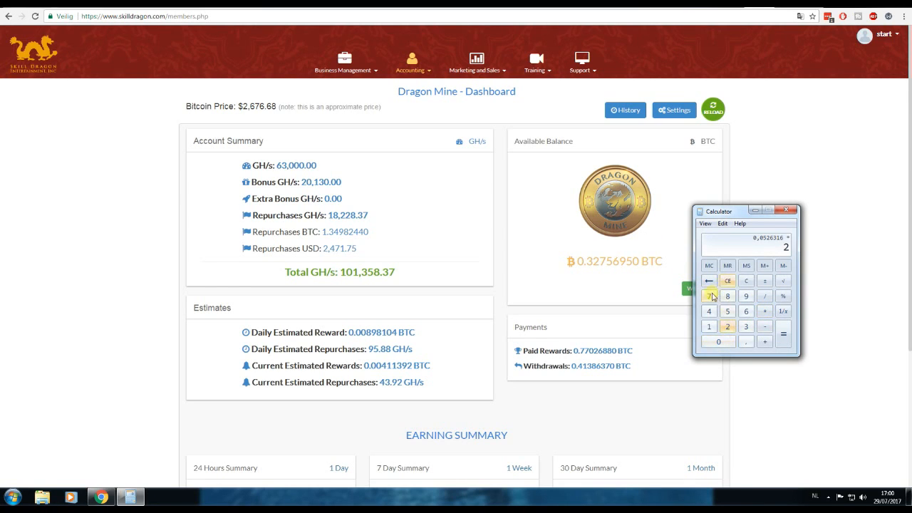
{"action": "left_click", "coordinate": [709, 295]}
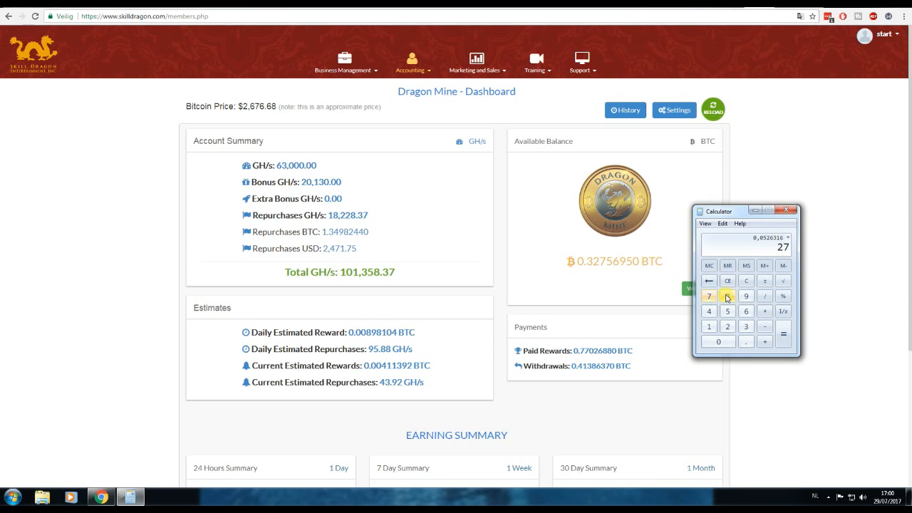
{"action": "left_click", "coordinate": [746, 279]}
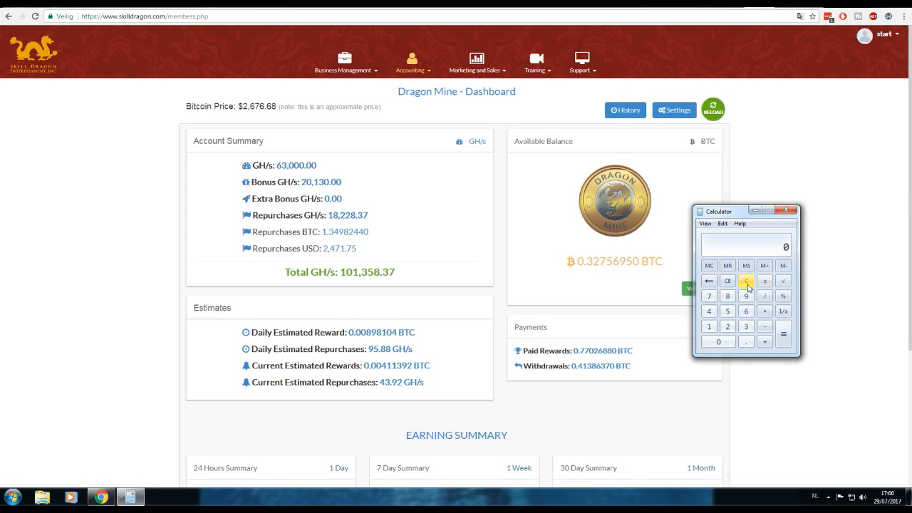
{"action": "left_click", "coordinate": [791, 211]}
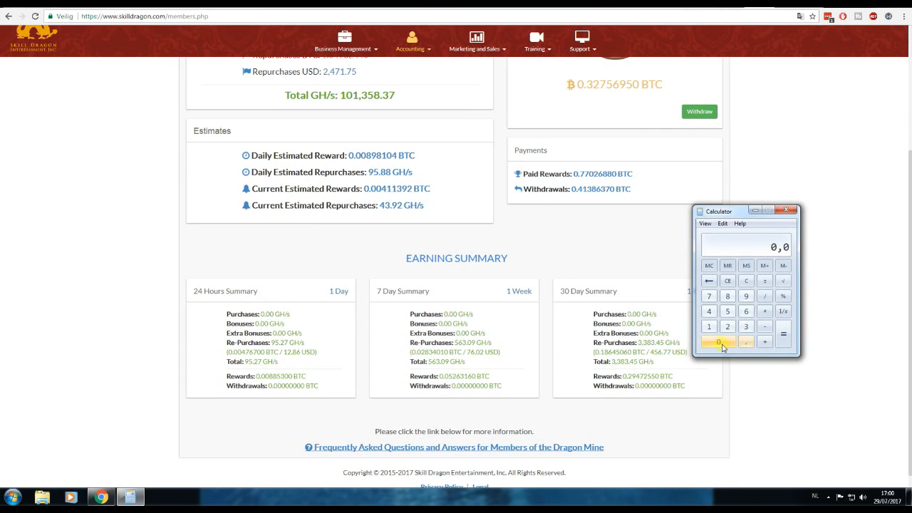
{"action": "left_click", "coordinate": [727, 311]}
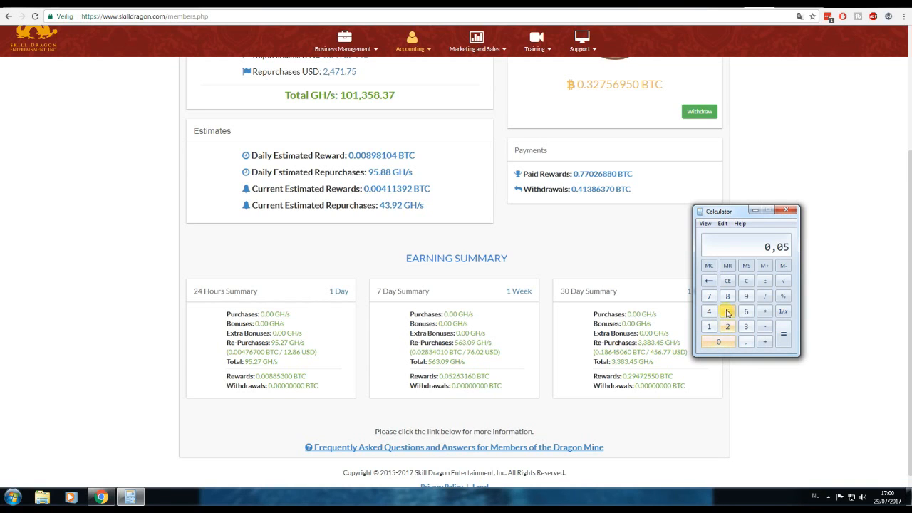
{"action": "left_click", "coordinate": [726, 326]}
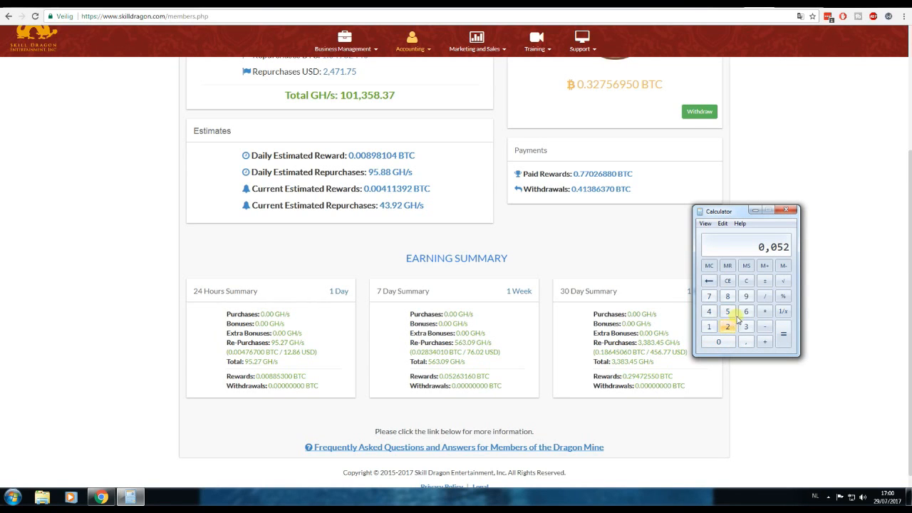
{"action": "left_click", "coordinate": [747, 326]}
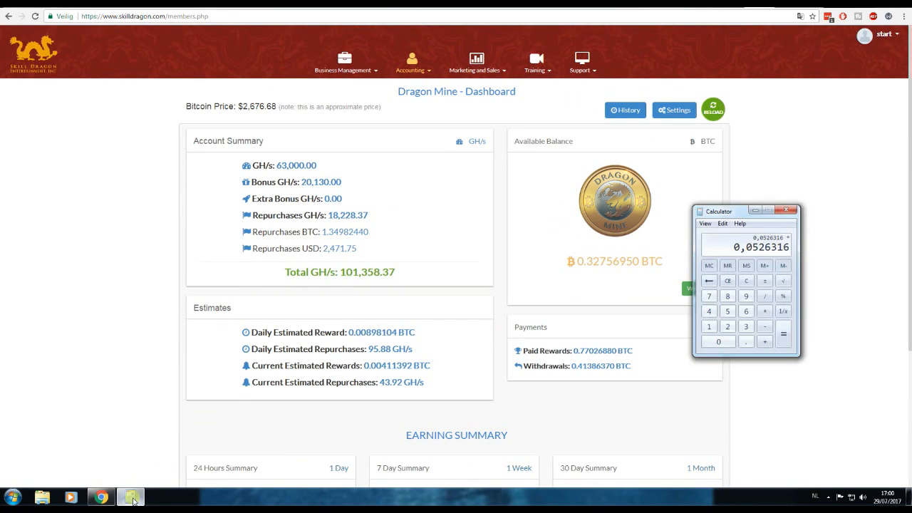
Multiply the reward by the 2676 bitcoin price to get 140,877951088 dollars
{"action": "left_click", "coordinate": [726, 325]}
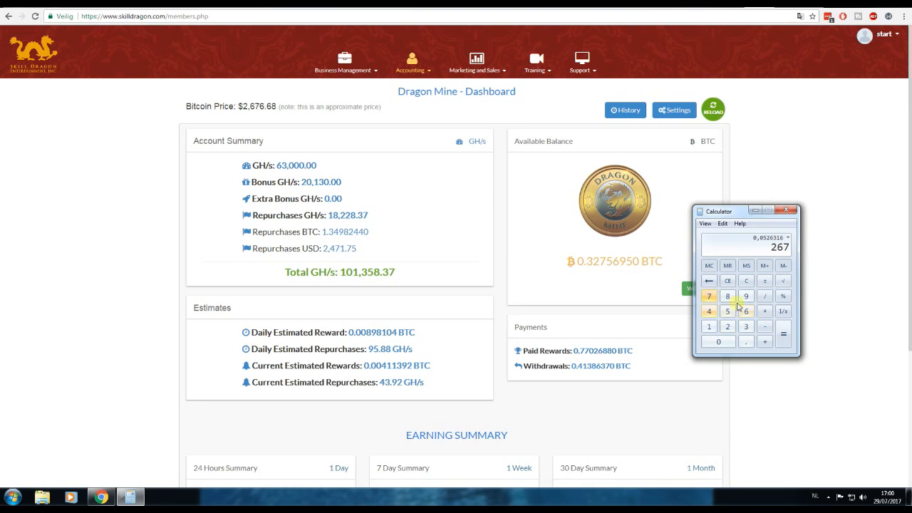
{"action": "left_click", "coordinate": [746, 342]}
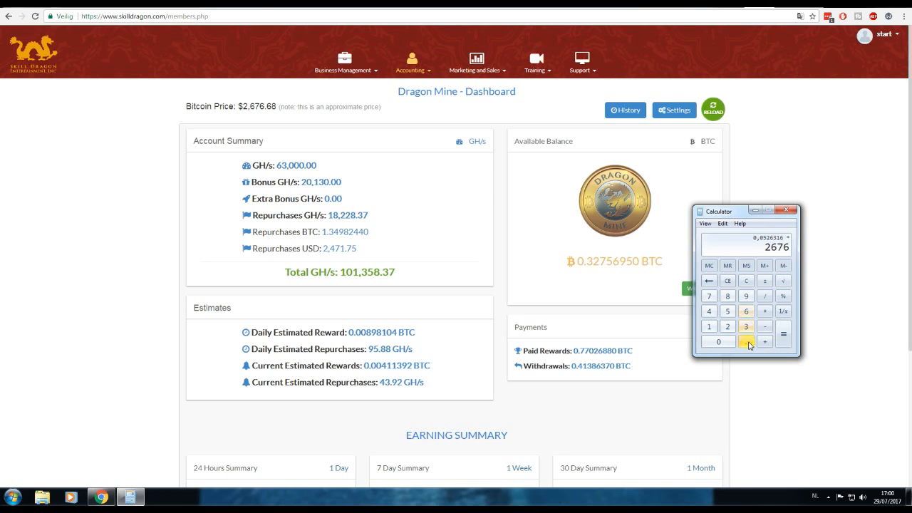
{"action": "left_click", "coordinate": [783, 311]}
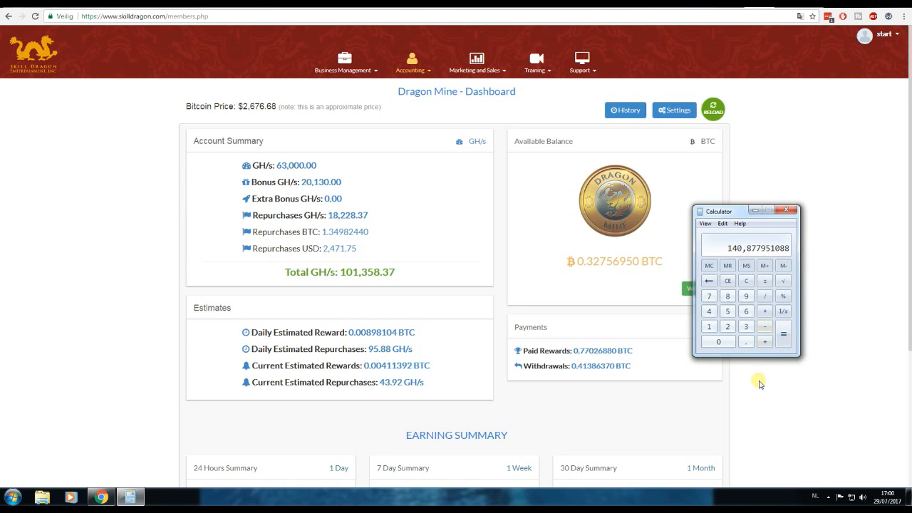
Check the result against the earnings summary and close the Calculator window
{"action": "scroll", "scroll_direction": "down", "scroll_amount": 3}
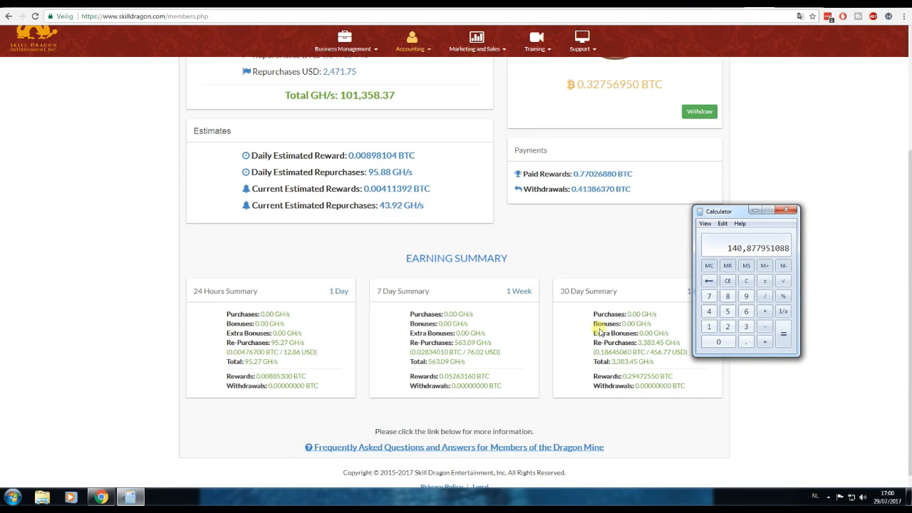
{"action": "mouse_move", "coordinate": [550, 338]}
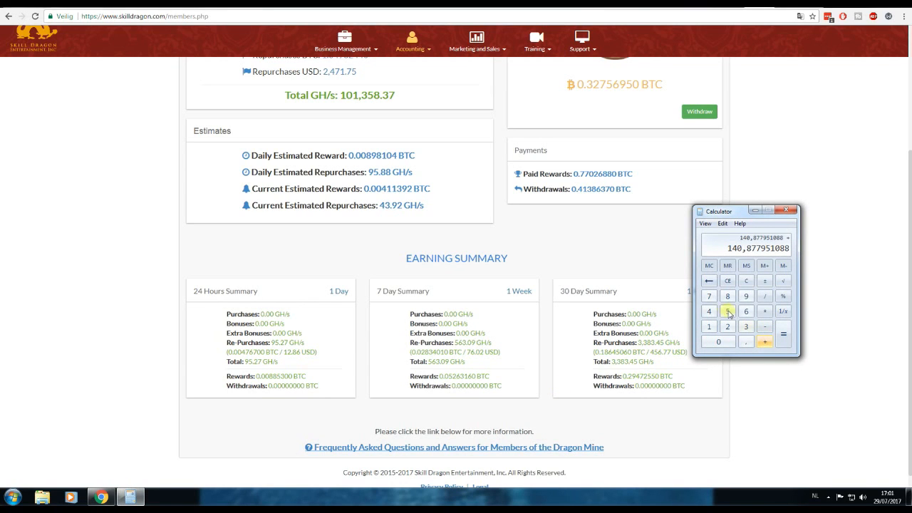
{"action": "left_click", "coordinate": [784, 333]}
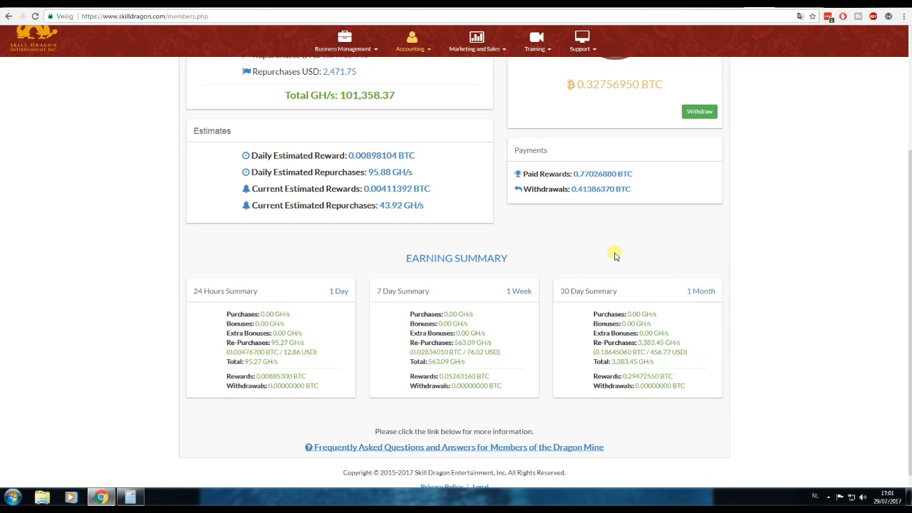
{"action": "scroll", "scroll_direction": "up", "scroll_amount": 3}
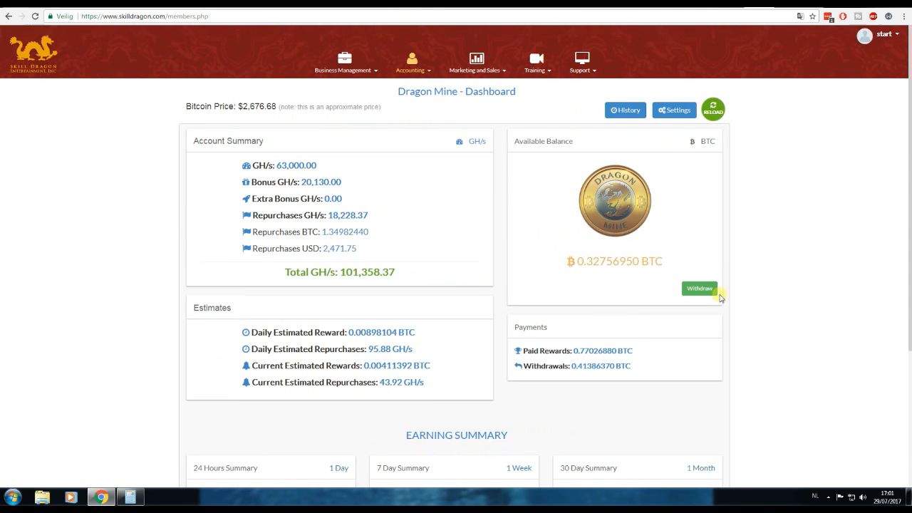
{"action": "mouse_move", "coordinate": [726, 347]}
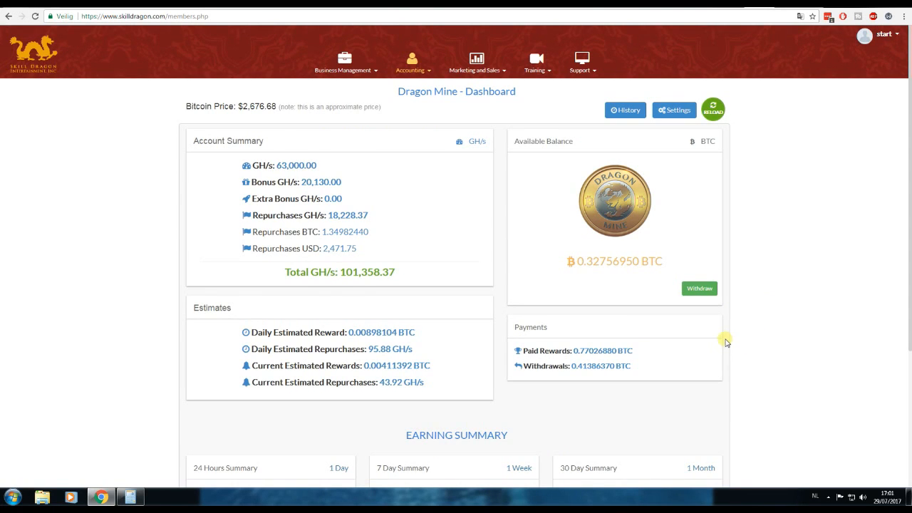
{"action": "mouse_move", "coordinate": [722, 382]}
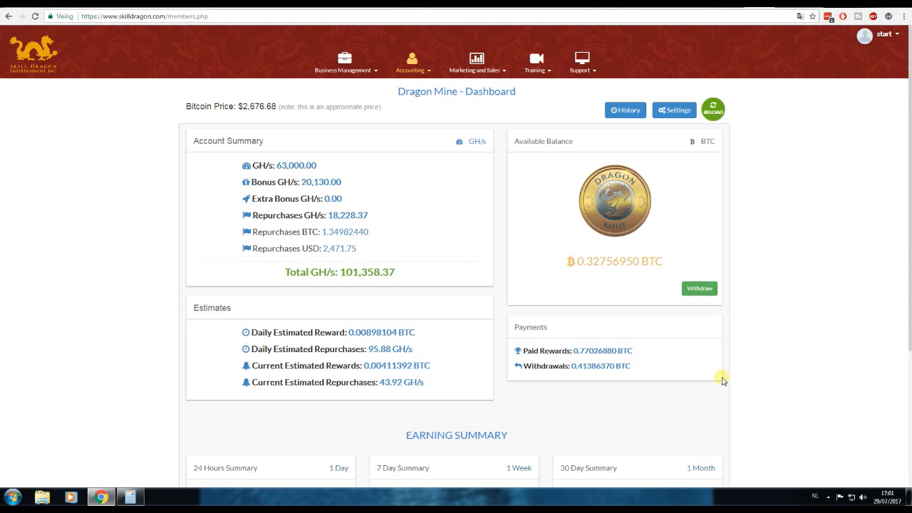
{"action": "mouse_move", "coordinate": [723, 381]}
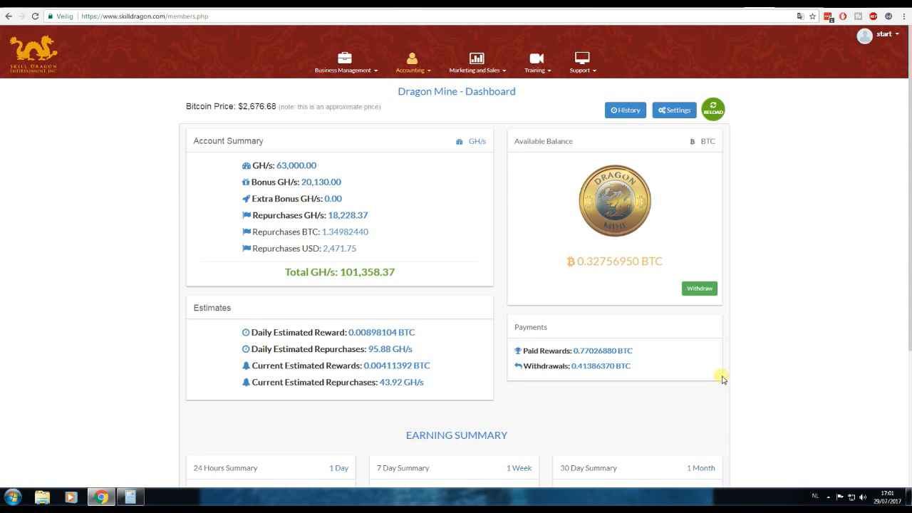
{"action": "mouse_move", "coordinate": [638, 396]}
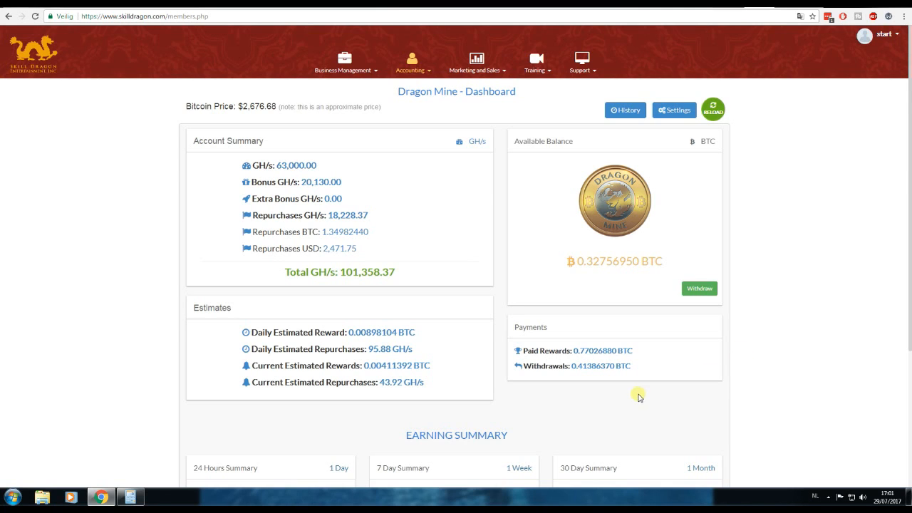
{"action": "mouse_move", "coordinate": [505, 230]}
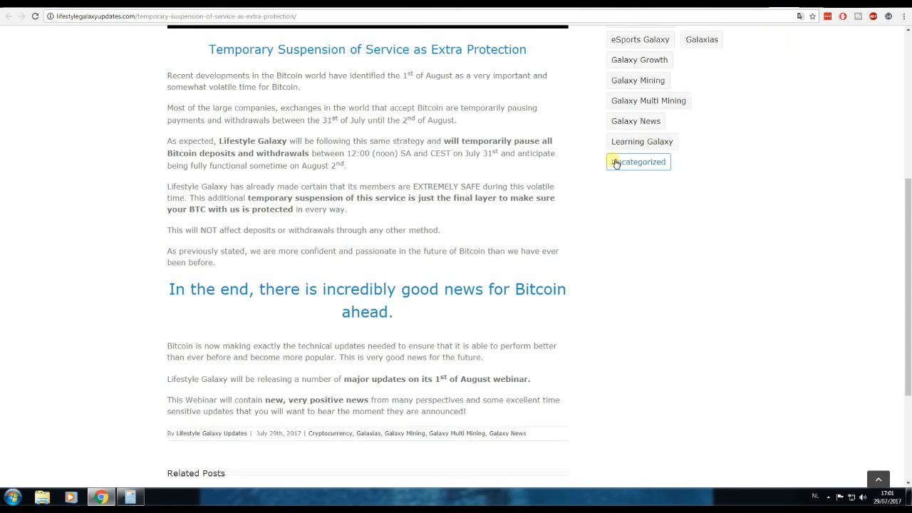
Scroll through the 'Temporary Suspension of Service as Extra Protection' article on paused bitcoin withdrawals
{"action": "scroll", "scroll_direction": "up", "scroll_amount": 3}
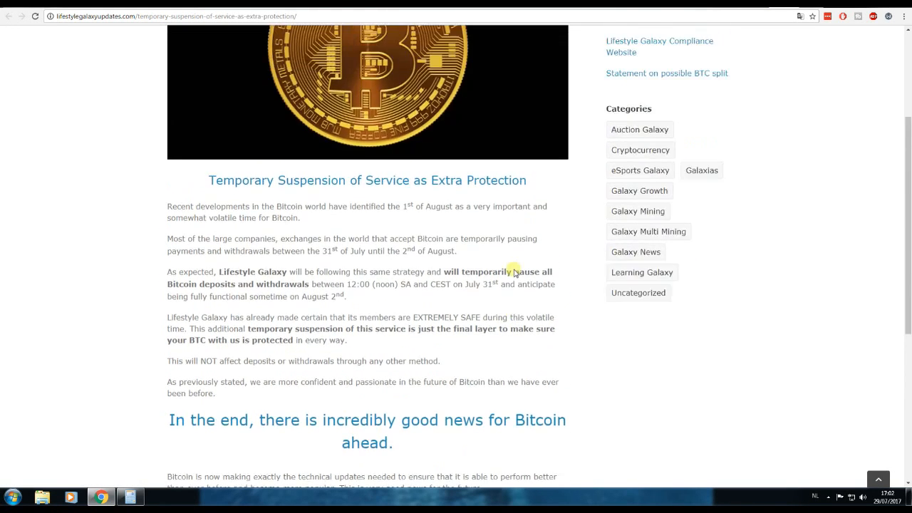
{"action": "scroll", "scroll_direction": "down", "scroll_amount": 3}
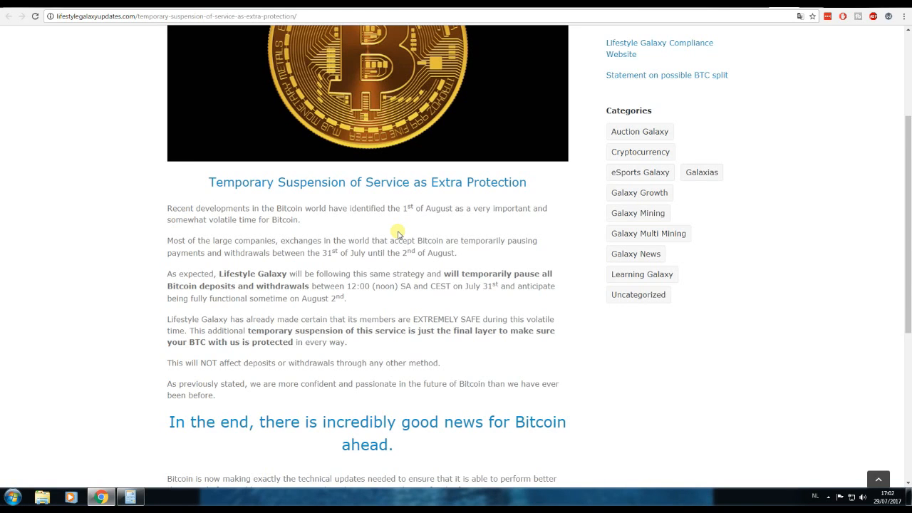
{"action": "mouse_move", "coordinate": [402, 233]}
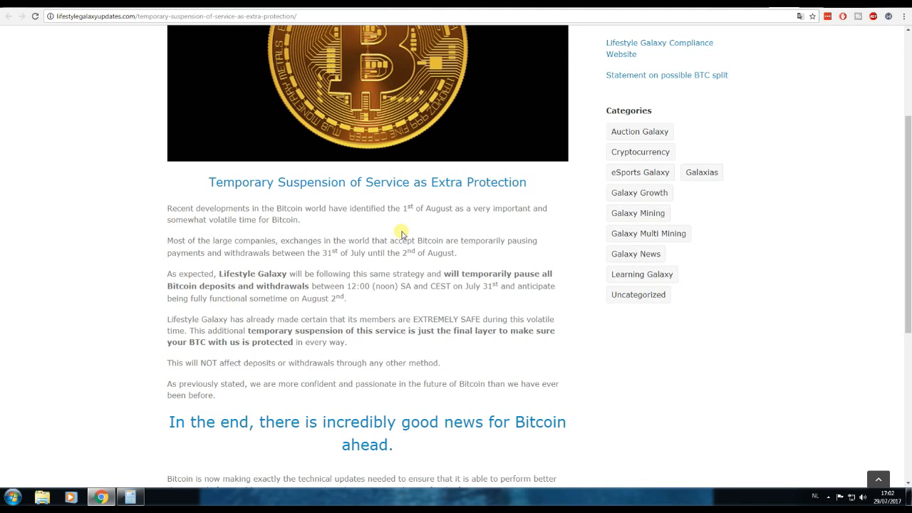
{"action": "scroll", "scroll_direction": "down", "scroll_amount": 3}
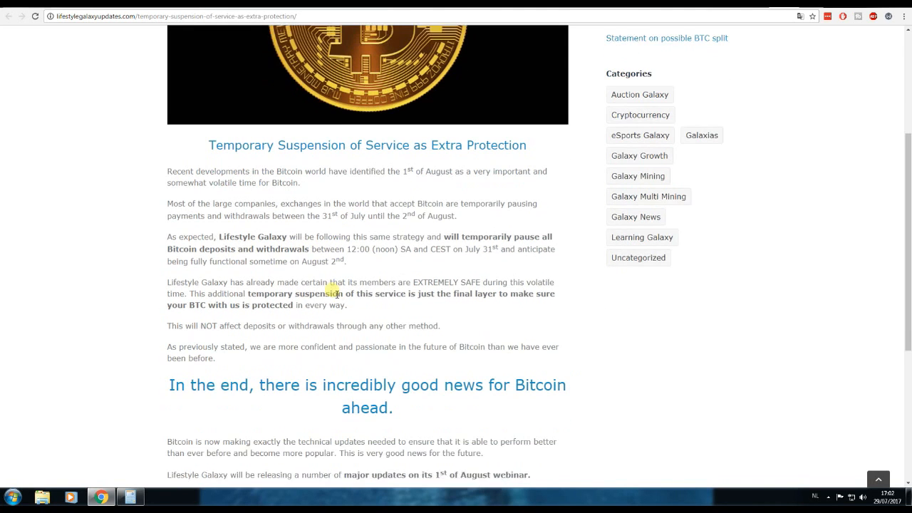
{"action": "scroll", "scroll_direction": "down", "scroll_amount": 3}
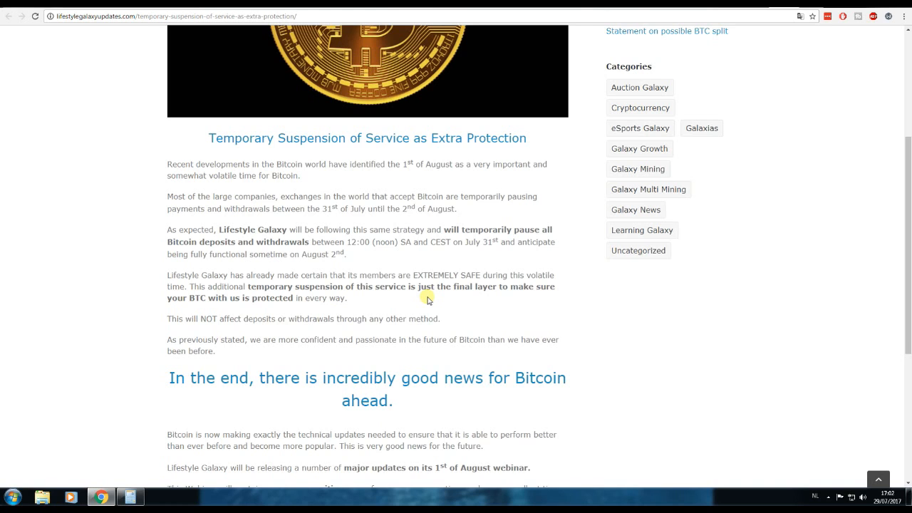
{"action": "scroll", "scroll_direction": "down", "scroll_amount": 3}
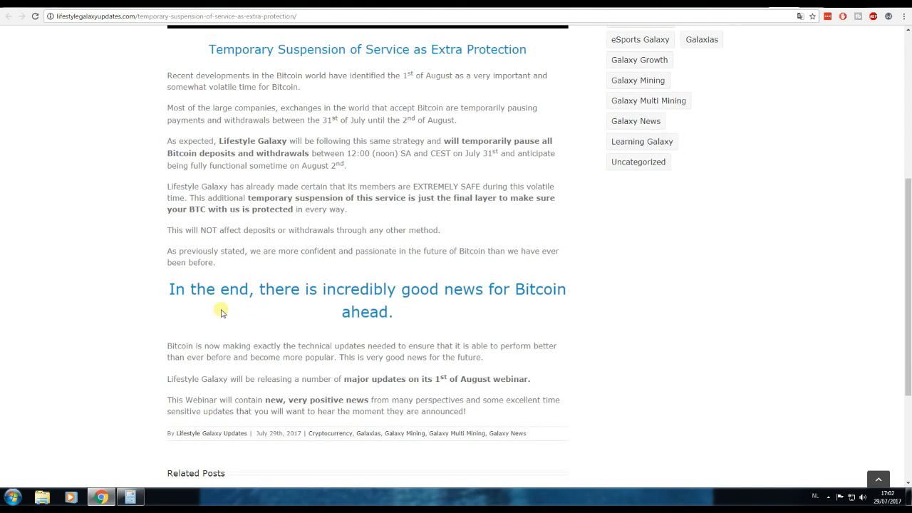
{"action": "mouse_move", "coordinate": [171, 288]}
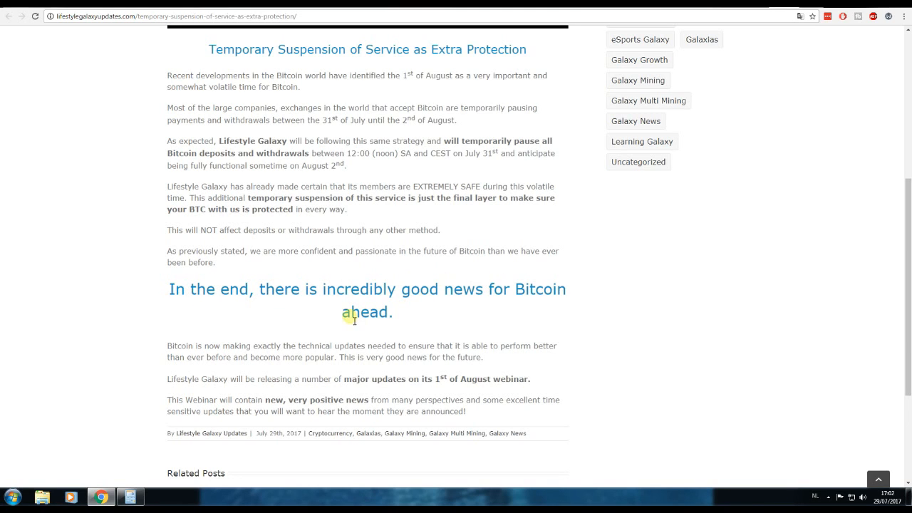
{"action": "mouse_move", "coordinate": [541, 290]}
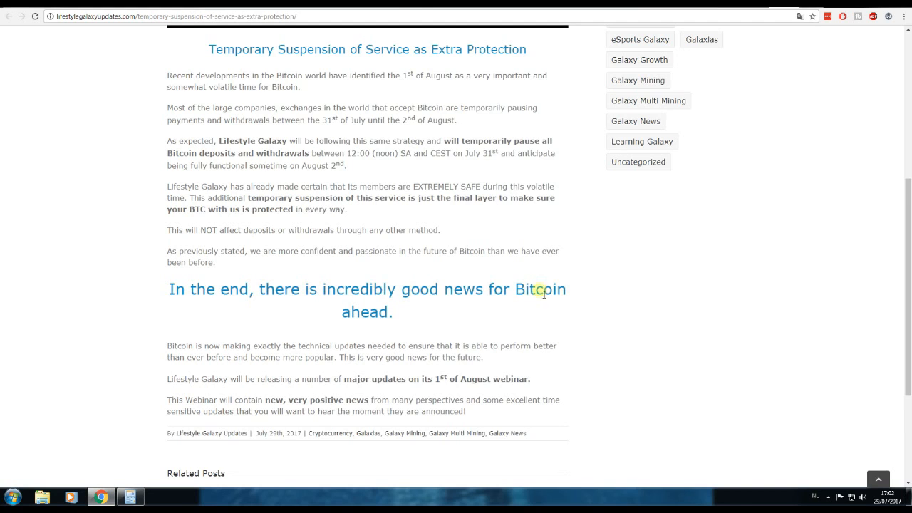
{"action": "scroll", "scroll_direction": "down", "scroll_amount": 3}
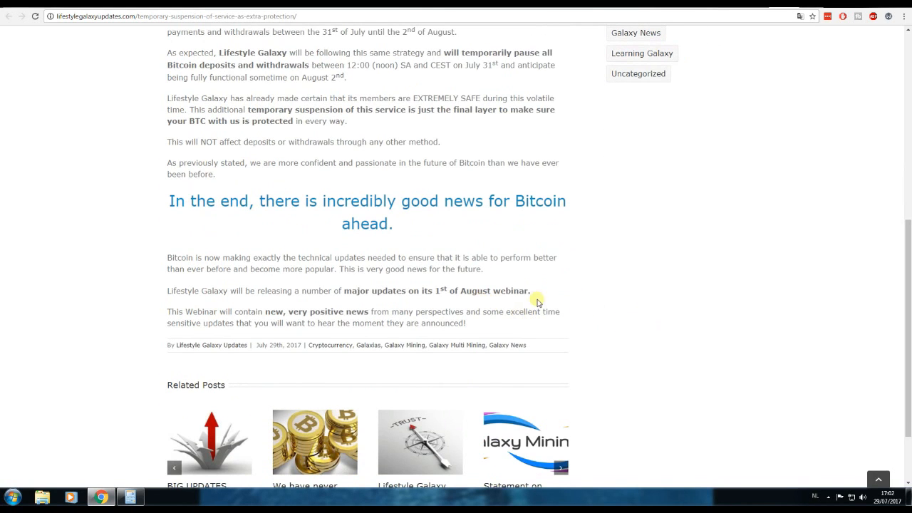
{"action": "mouse_move", "coordinate": [625, 302]}
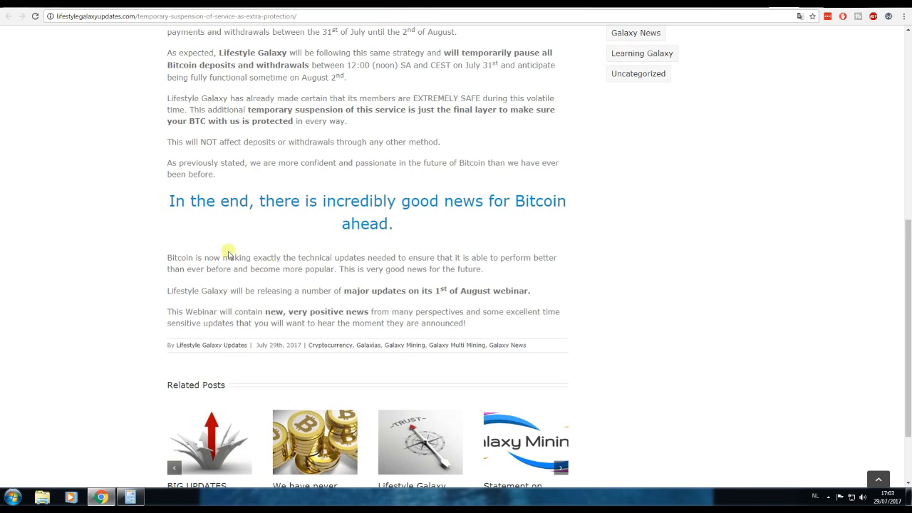
{"action": "mouse_move", "coordinate": [187, 240]}
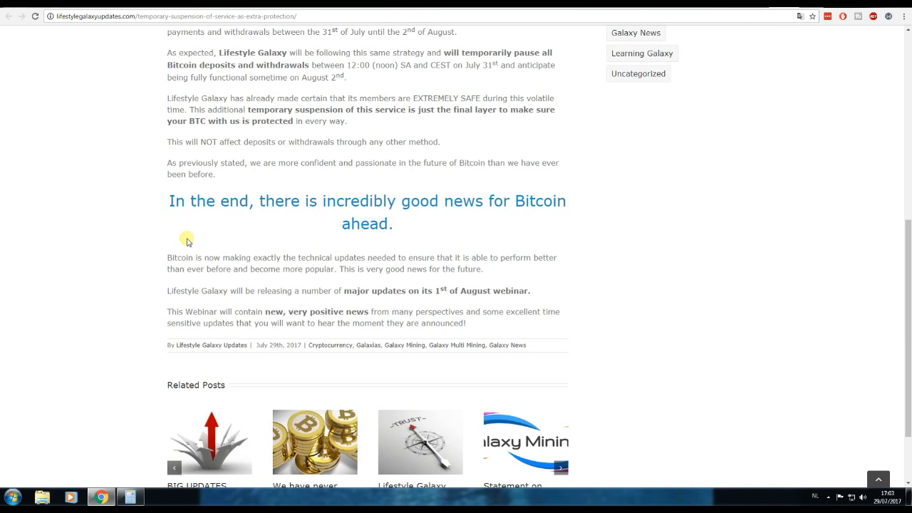
{"action": "mouse_move", "coordinate": [207, 242]}
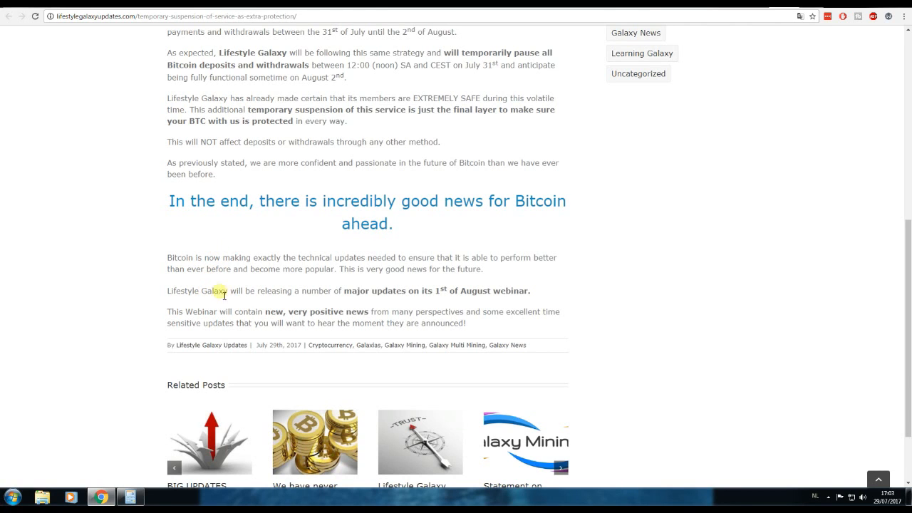
{"action": "left_click_drag", "start_coordinate": [206, 291], "coordinate": [339, 291]}
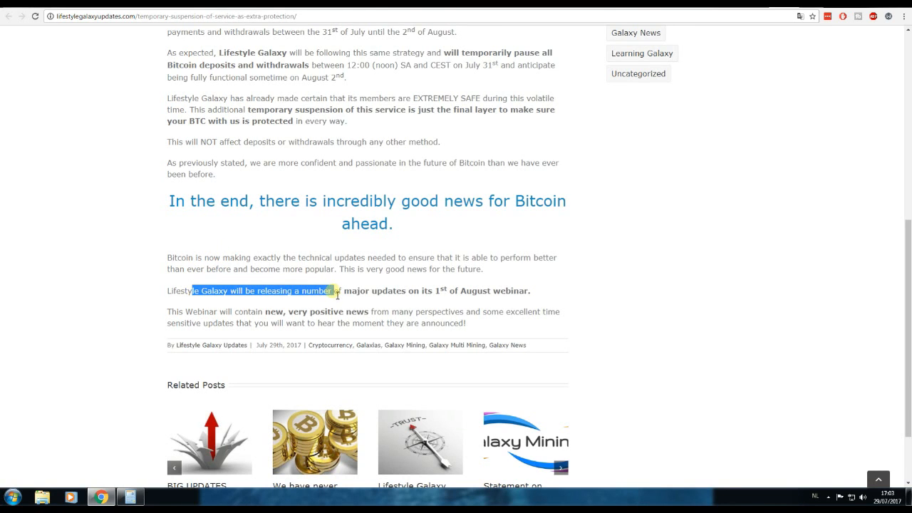
{"action": "left_click_drag", "start_coordinate": [335, 290], "coordinate": [430, 291]}
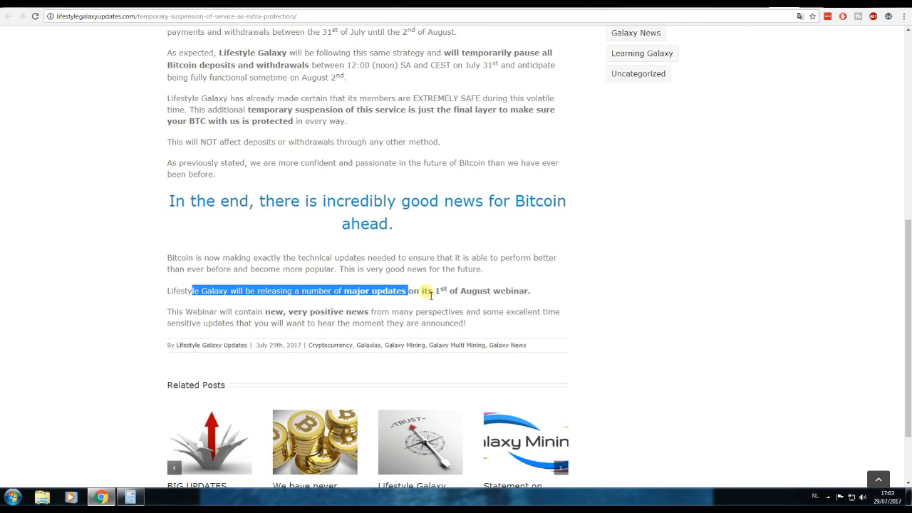
{"action": "left_click_drag", "start_coordinate": [425, 291], "coordinate": [510, 291]}
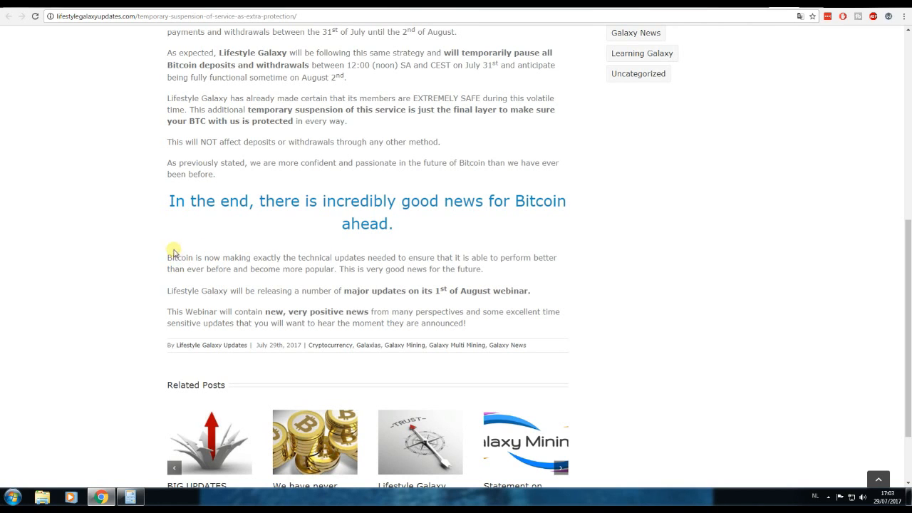
{"action": "mouse_move", "coordinate": [302, 247]}
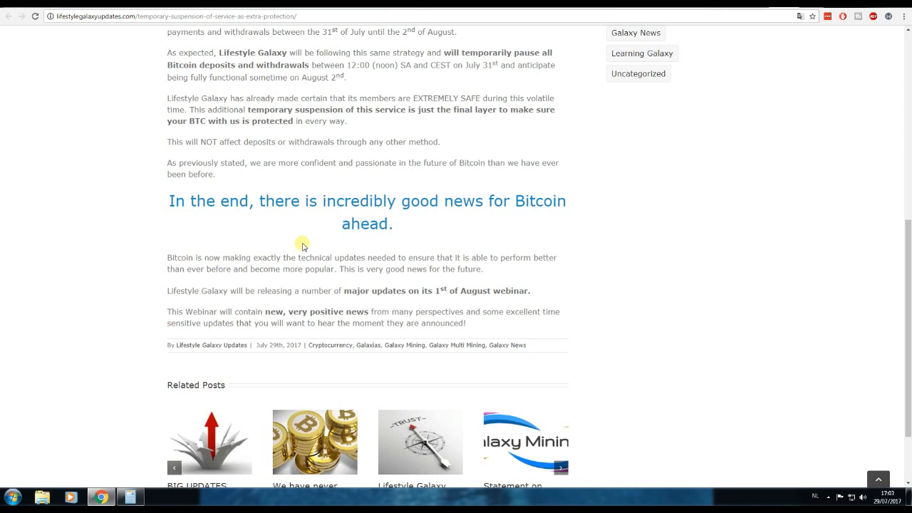
{"action": "mouse_move", "coordinate": [366, 248]}
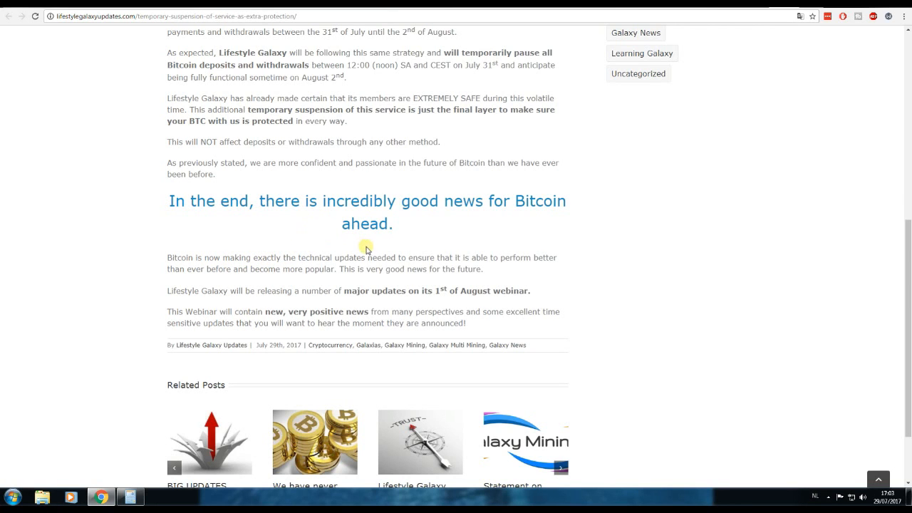
{"action": "mouse_move", "coordinate": [476, 245]}
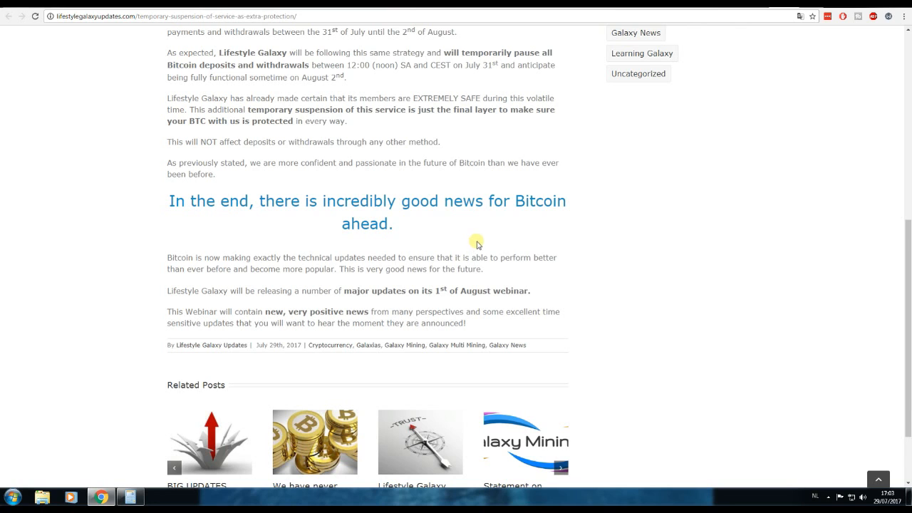
{"action": "mouse_move", "coordinate": [293, 234]}
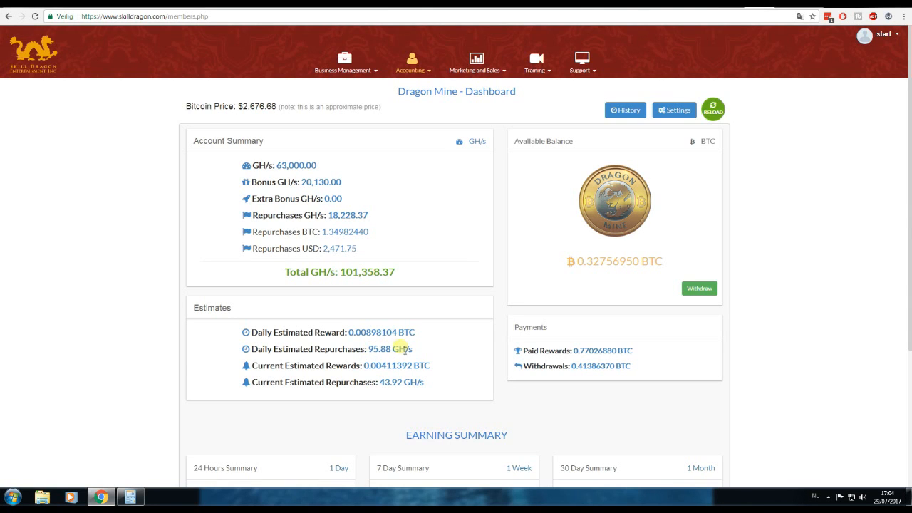
{"action": "mouse_move", "coordinate": [433, 364]}
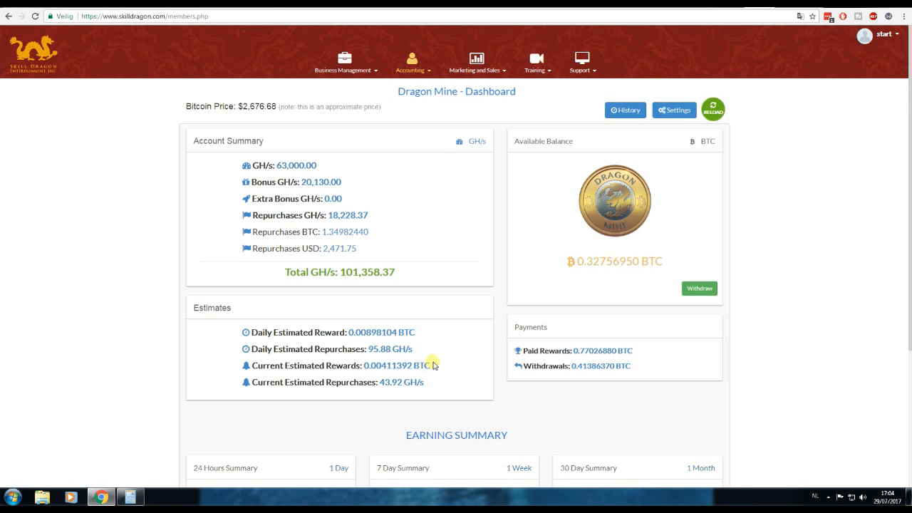
{"action": "mouse_move", "coordinate": [437, 347]}
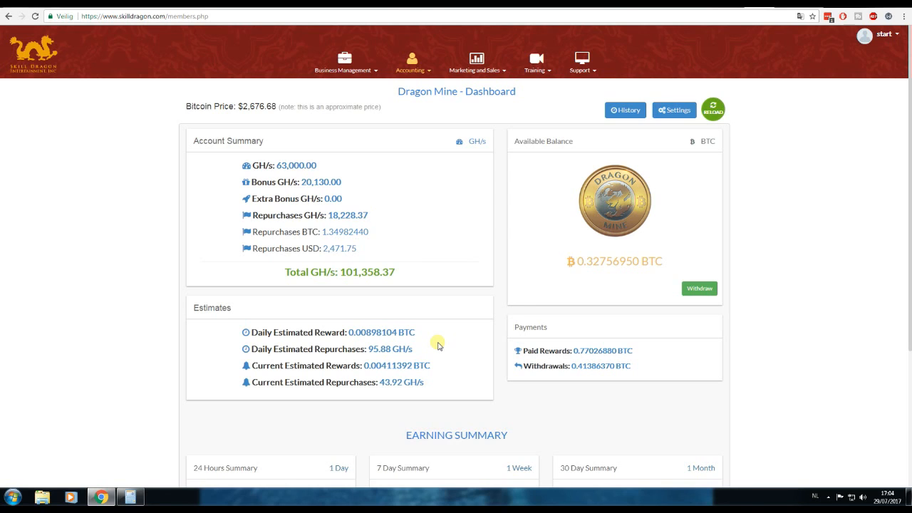
{"action": "mouse_move", "coordinate": [615, 271]}
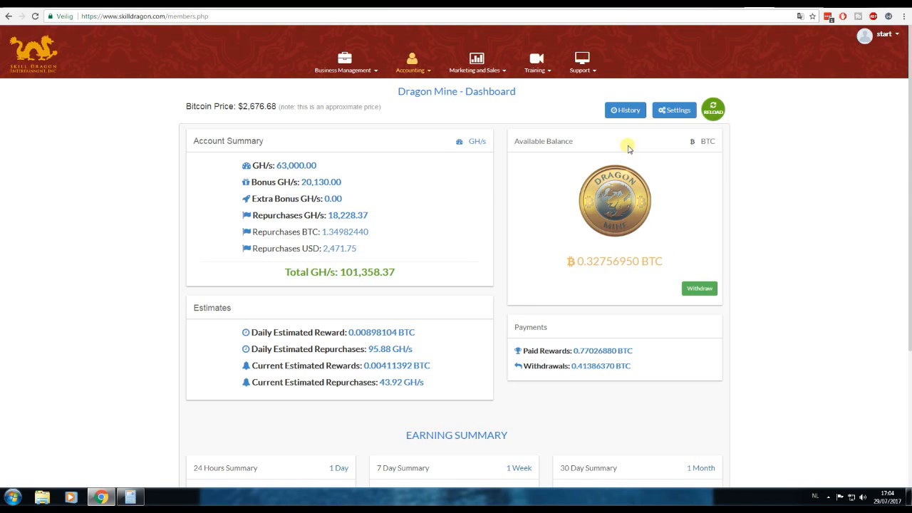
{"action": "mouse_move", "coordinate": [672, 168]}
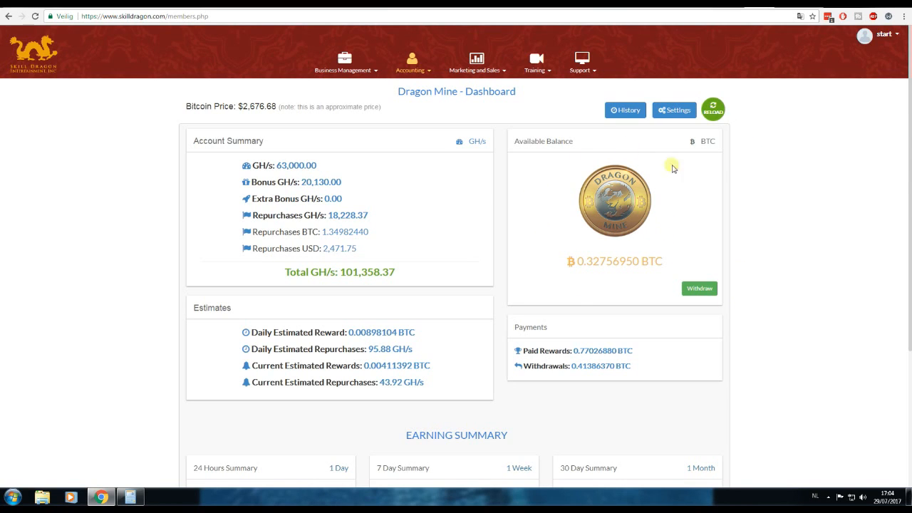
{"action": "mouse_move", "coordinate": [649, 192]}
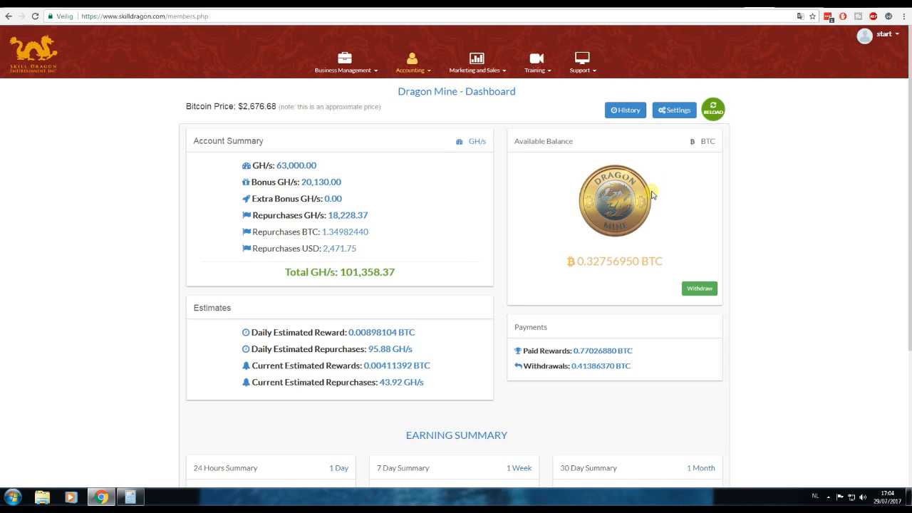
{"action": "mouse_move", "coordinate": [772, 277]}
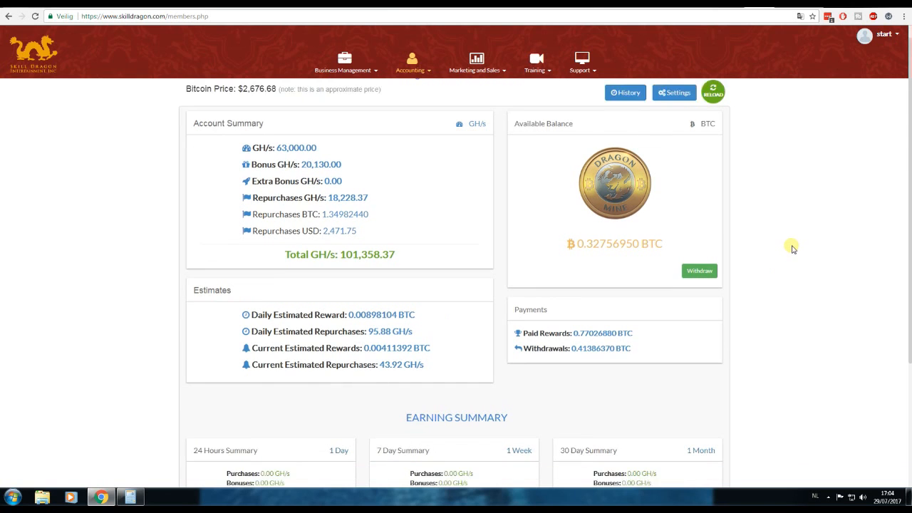
Scroll the Dragon Mine dashboard down toward the Earning Summary and 0.32756950 BTC balance
{"action": "scroll", "scroll_direction": "down", "scroll_amount": 3}
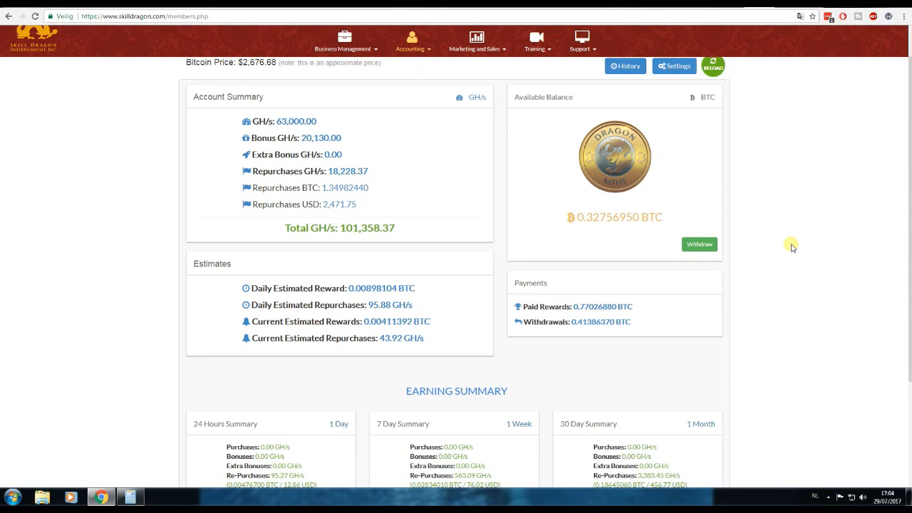